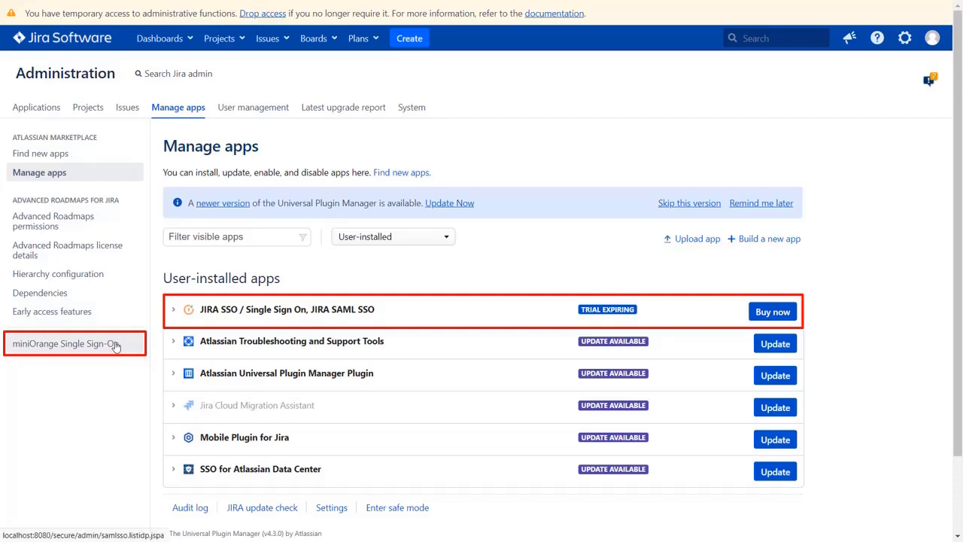
Step: Go from the miniOrange Single Sign-On welcome page to adding a new IDP
left_click(68, 343)
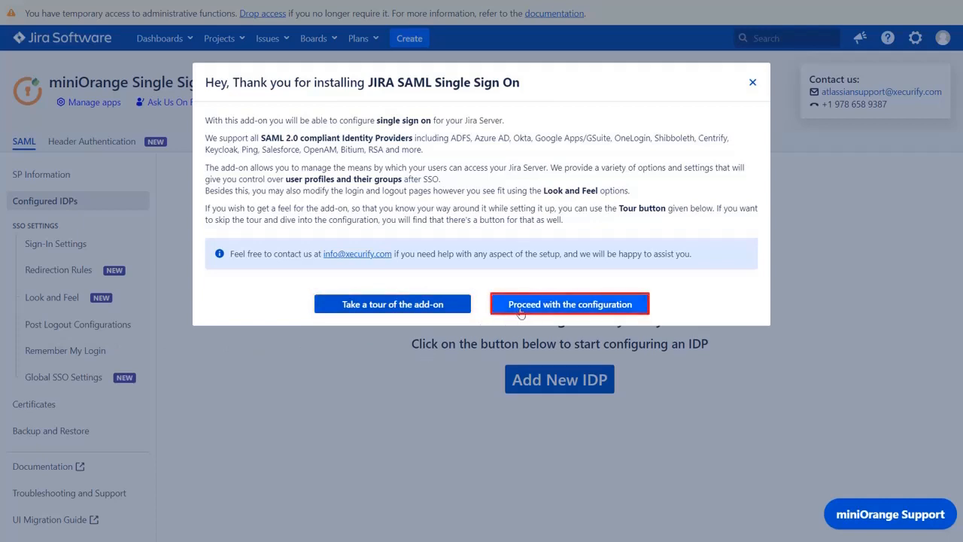
left_click(569, 304)
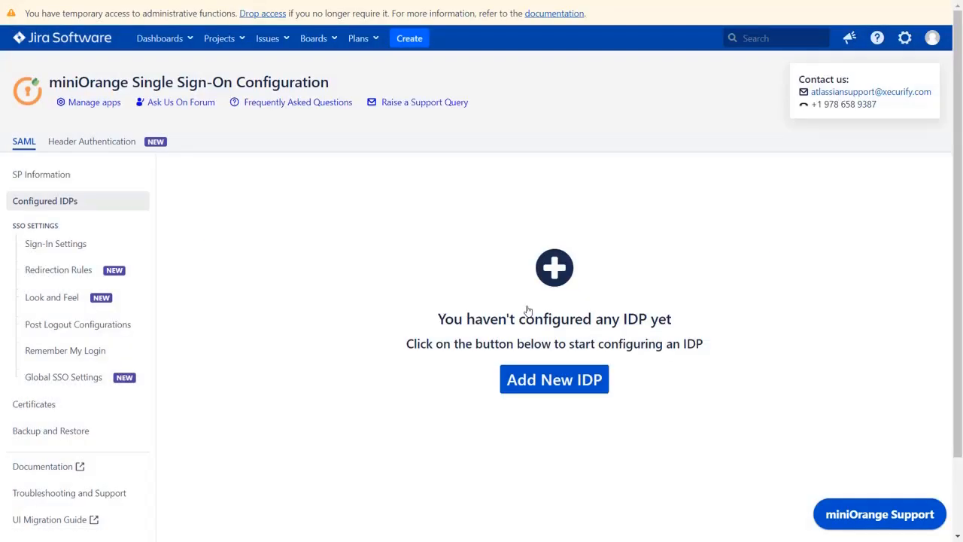
left_click(554, 379)
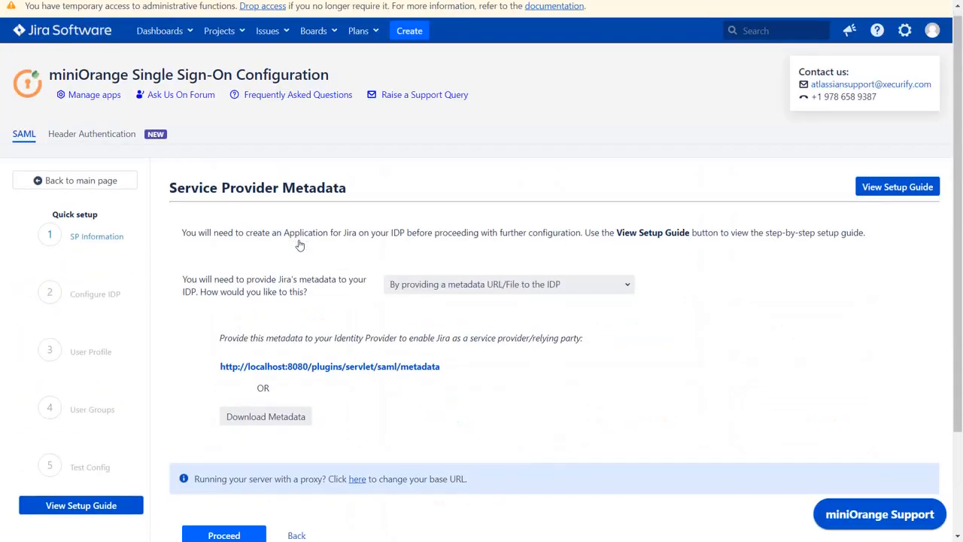
mouse_move(611, 246)
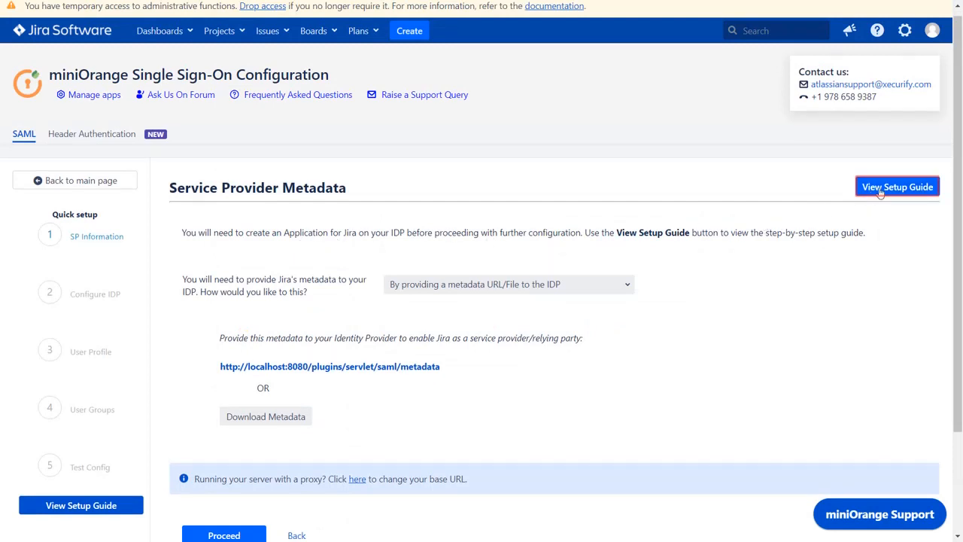
Step: Bring up the View Setup Guide from the Service Provider Metadata page
left_click(897, 187)
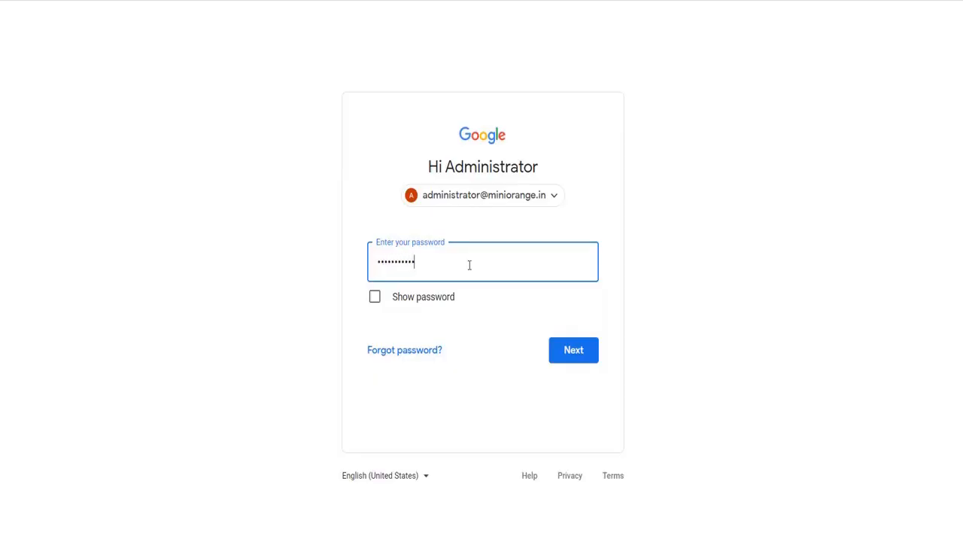
Step: Sign in as administrator and begin a custom SAML app under Apps > SAML apps
left_click(574, 349)
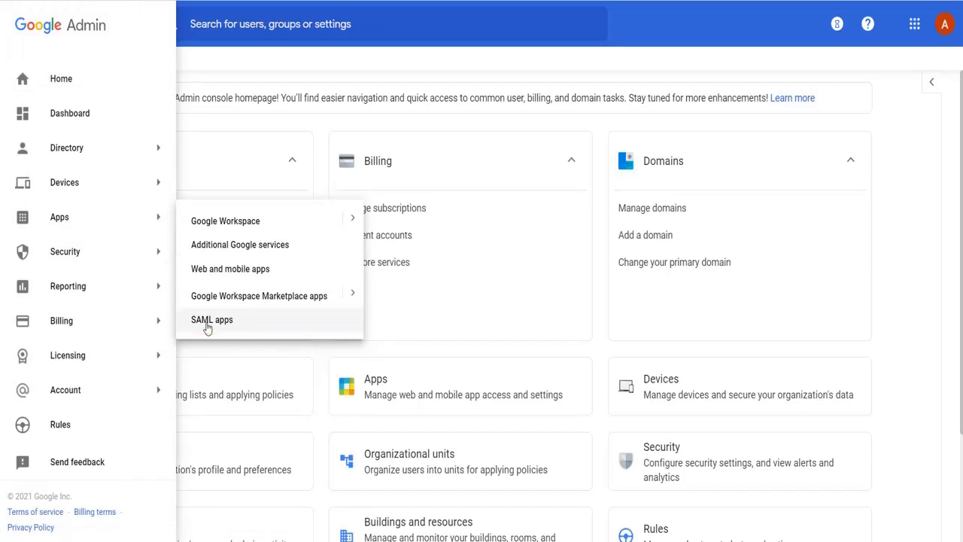
left_click(230, 268)
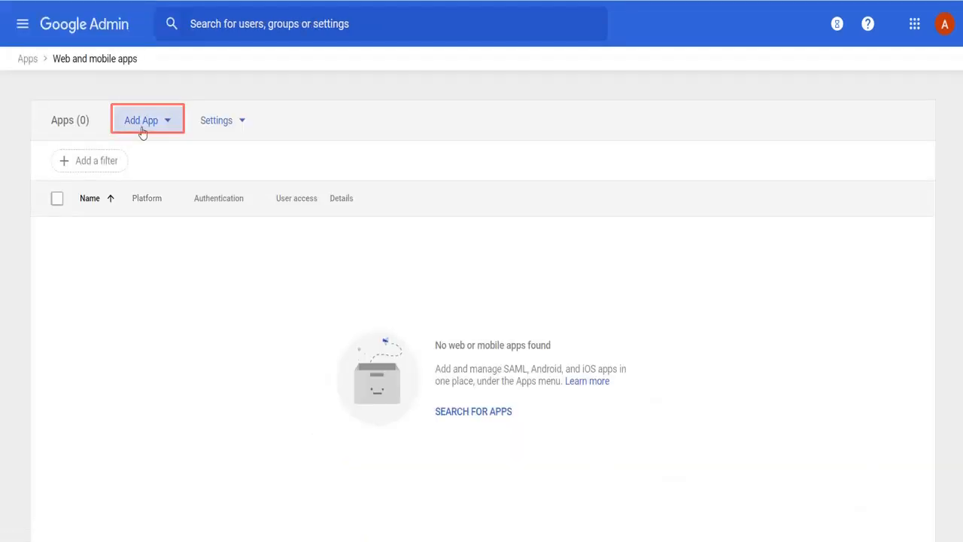
left_click(148, 121)
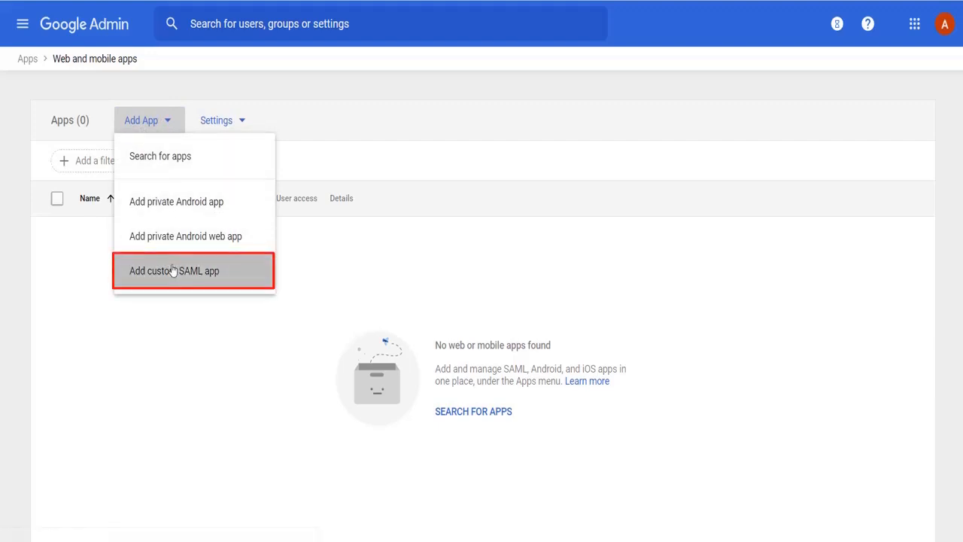
left_click(175, 271)
type("G Sui")
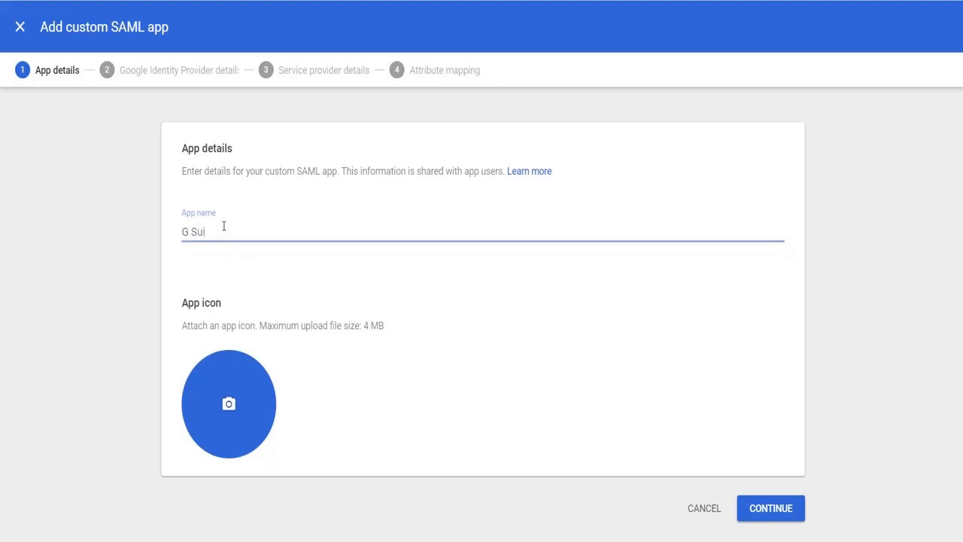
Step: Name the custom SAML app G Suite and download Google's IdP metadata file
type("te")
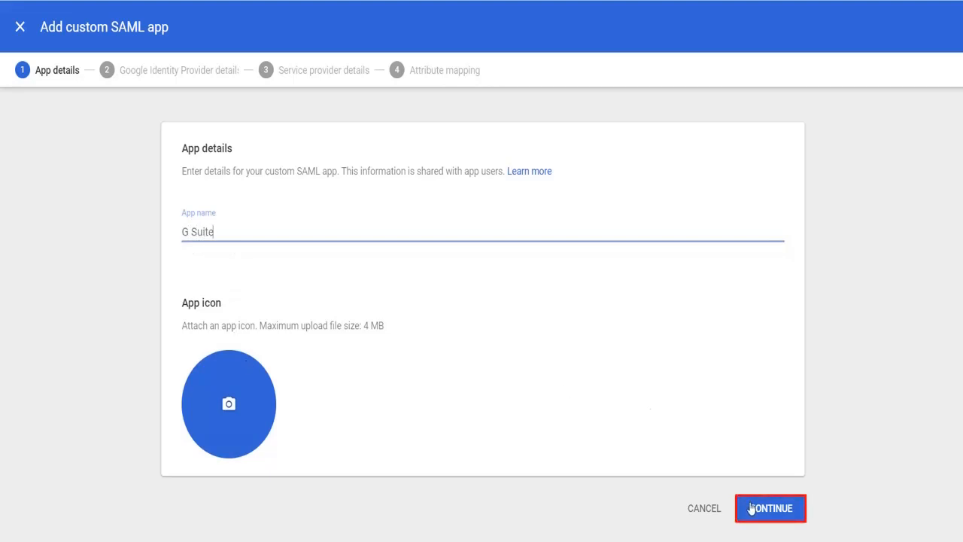
left_click(770, 509)
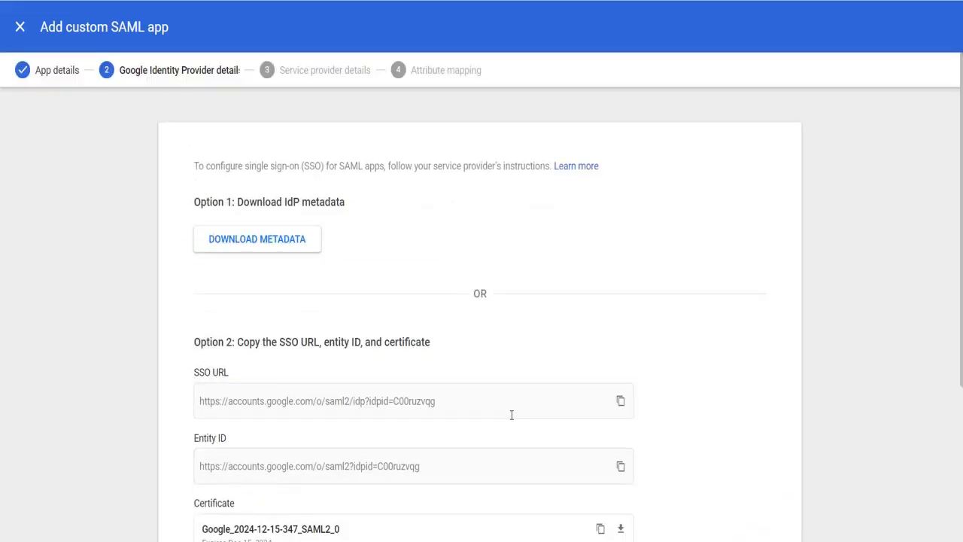
scroll("down", 3)
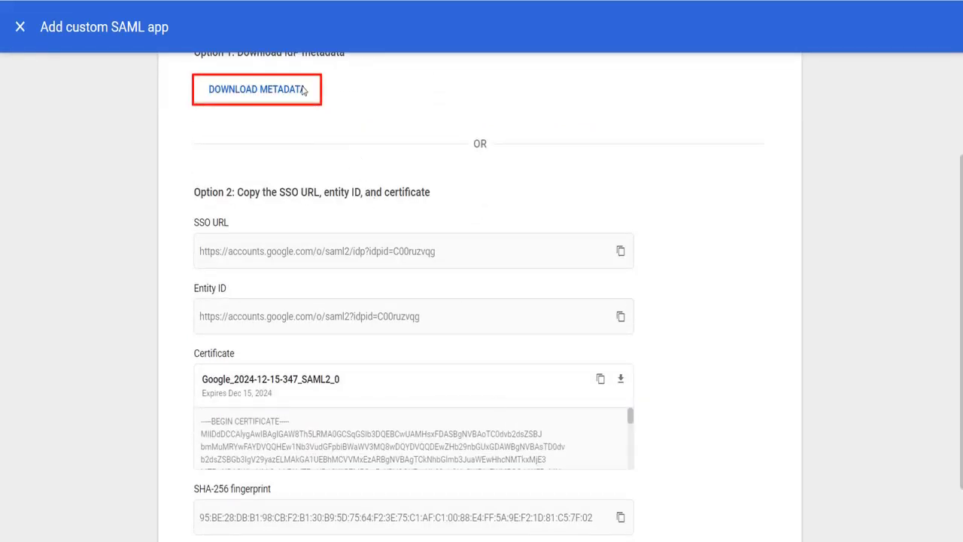
left_click(255, 89)
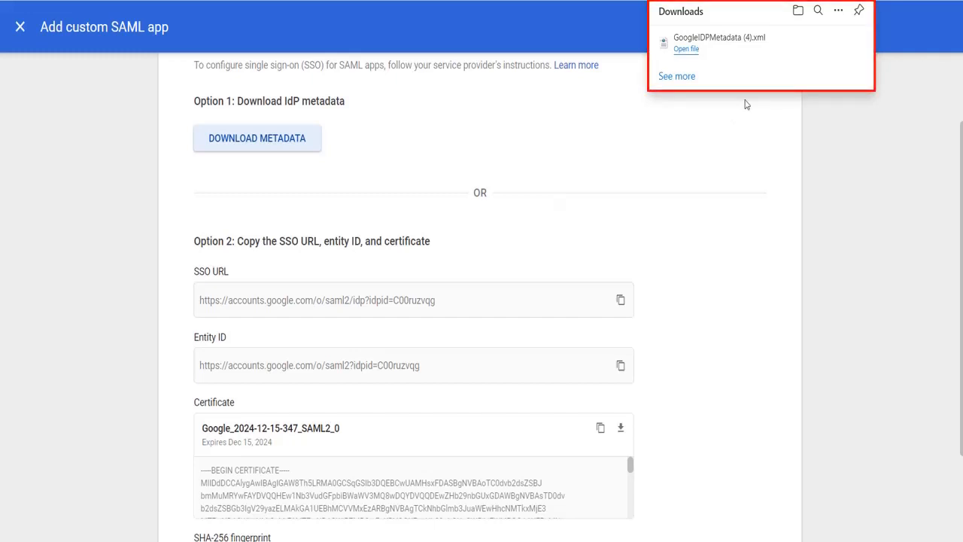
Step: Continue to the service provider details and begin filling them in
scroll("down", 3)
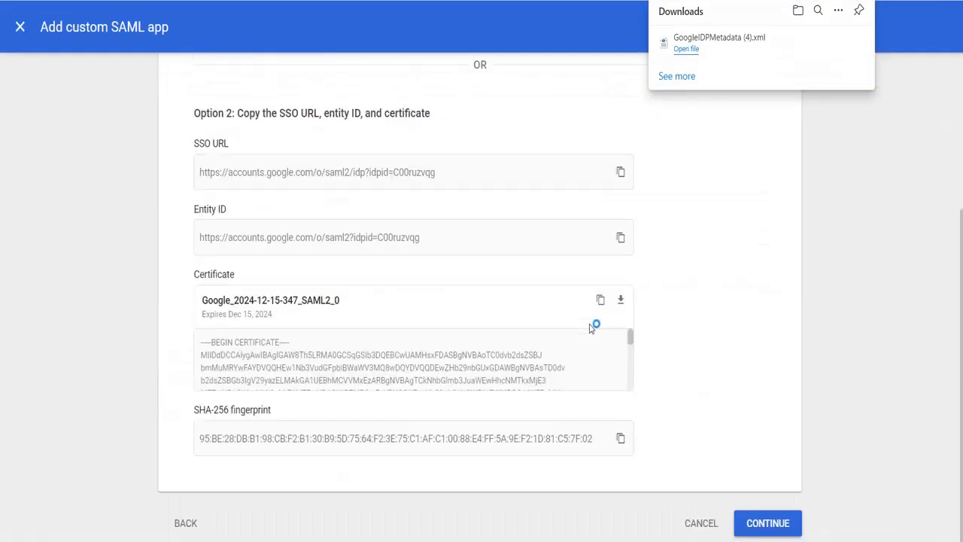
left_click(768, 524)
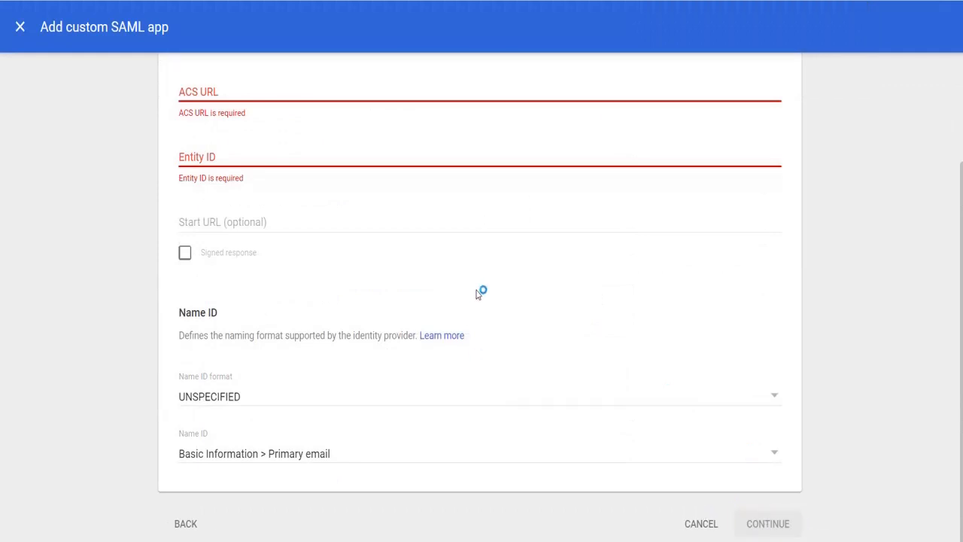
left_click(479, 92)
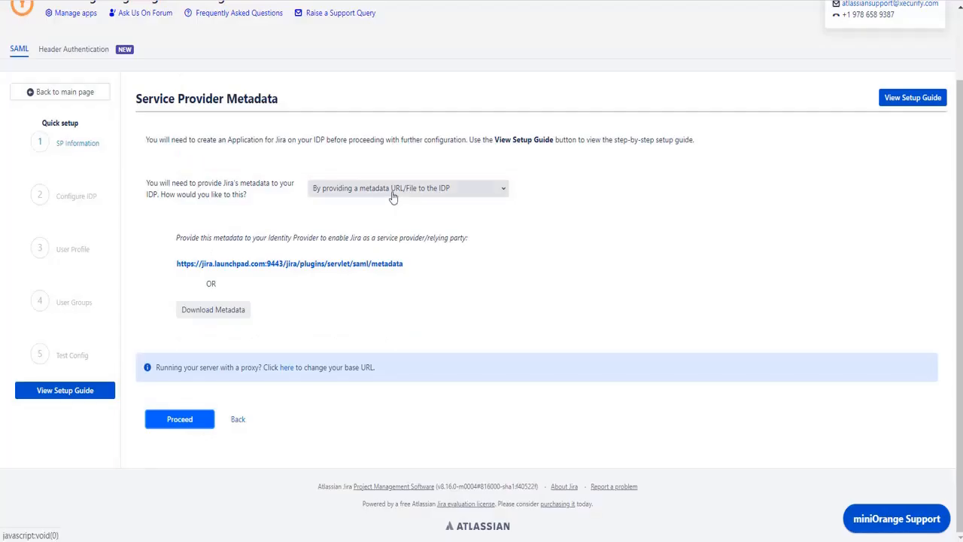
Step: Choose manual metadata configuration and copy Jira's SP Entity ID URL
left_click(407, 188)
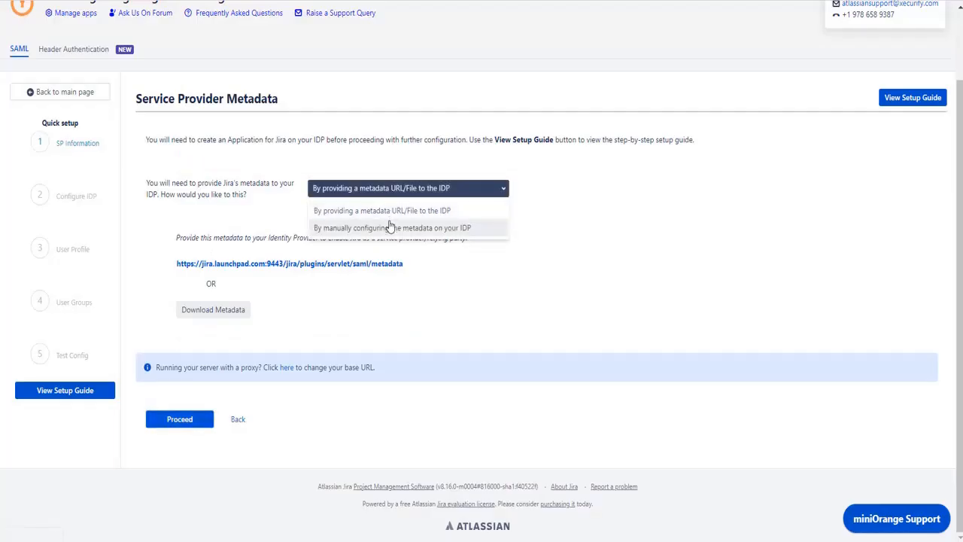
left_click(392, 227)
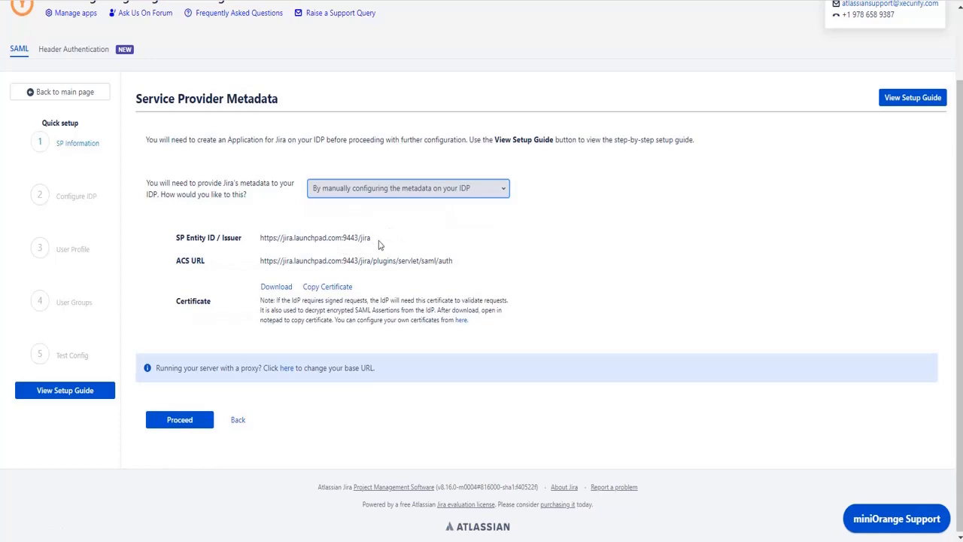
double_click(315, 238)
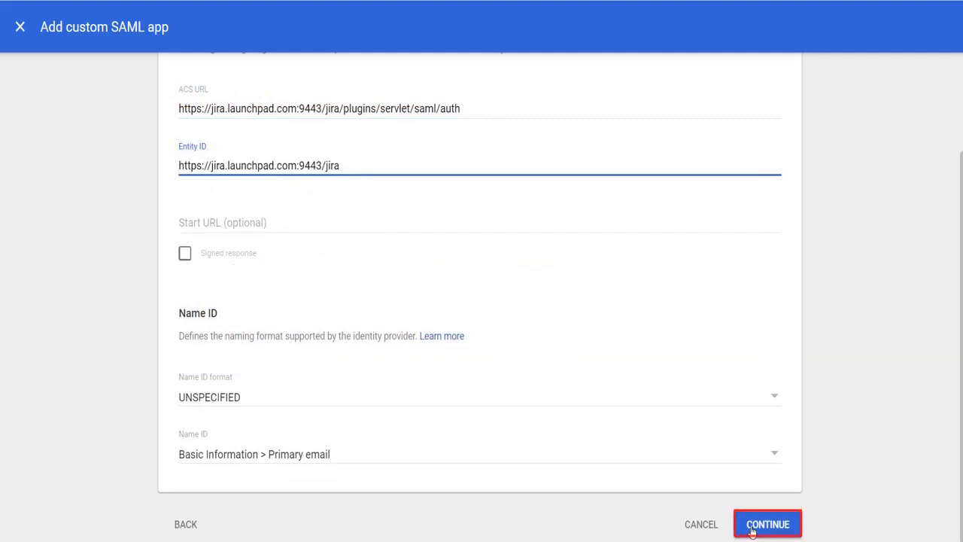
Step: Submit Jira's ACS URL and Entity ID, map FirstName, LastName and email, and finish the app
left_click(768, 524)
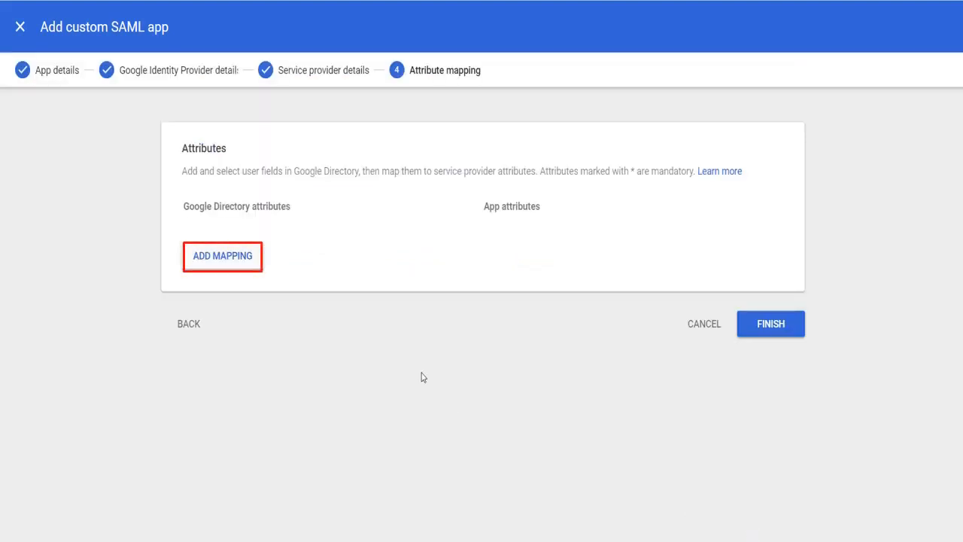
left_click(223, 256)
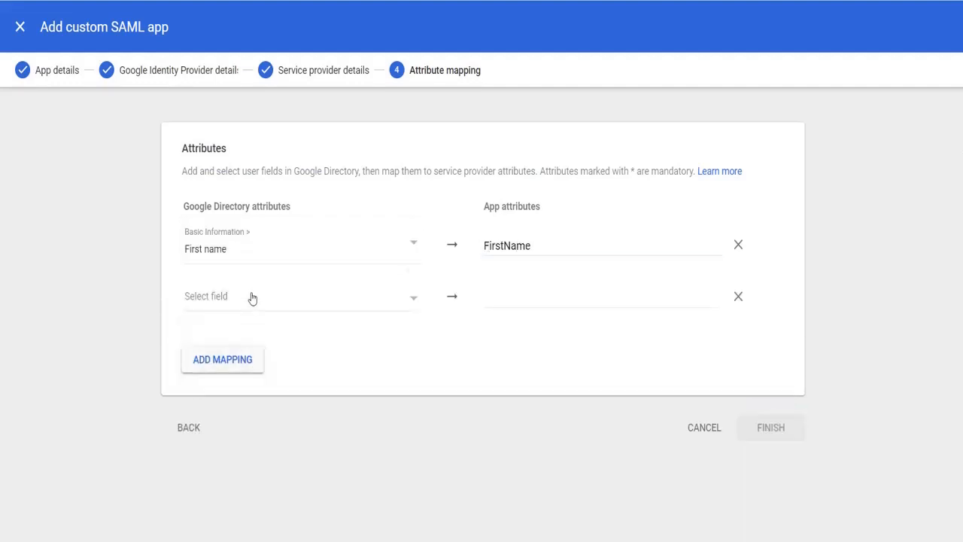
type("email")
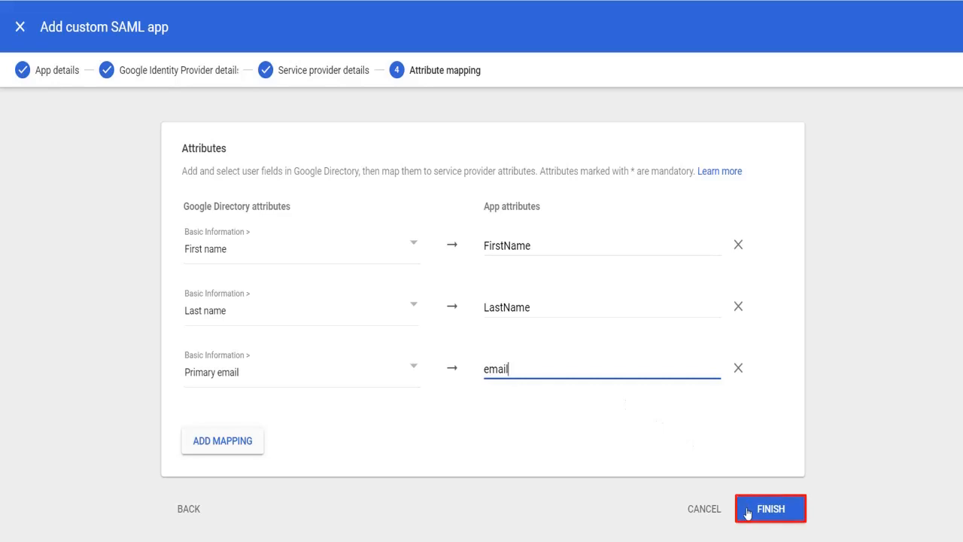
left_click(770, 509)
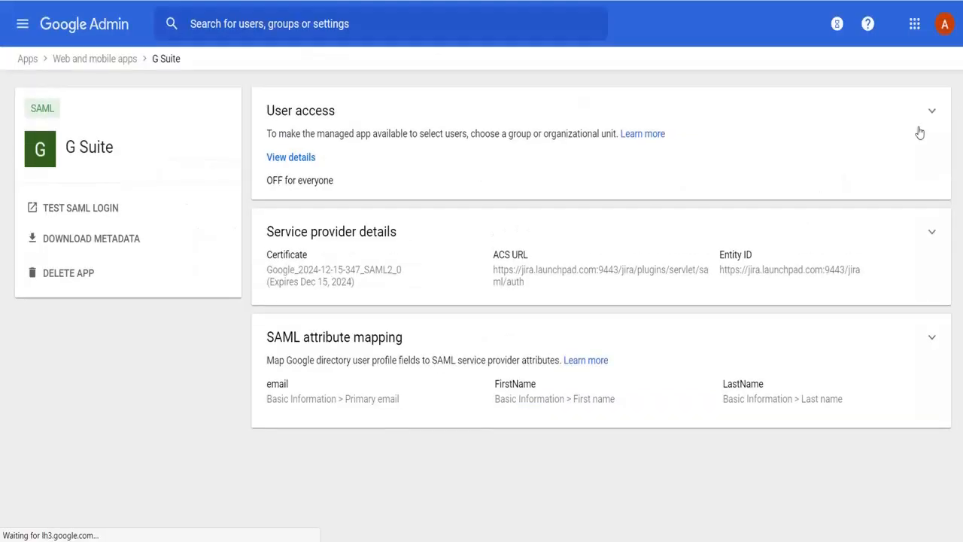
mouse_move(933, 111)
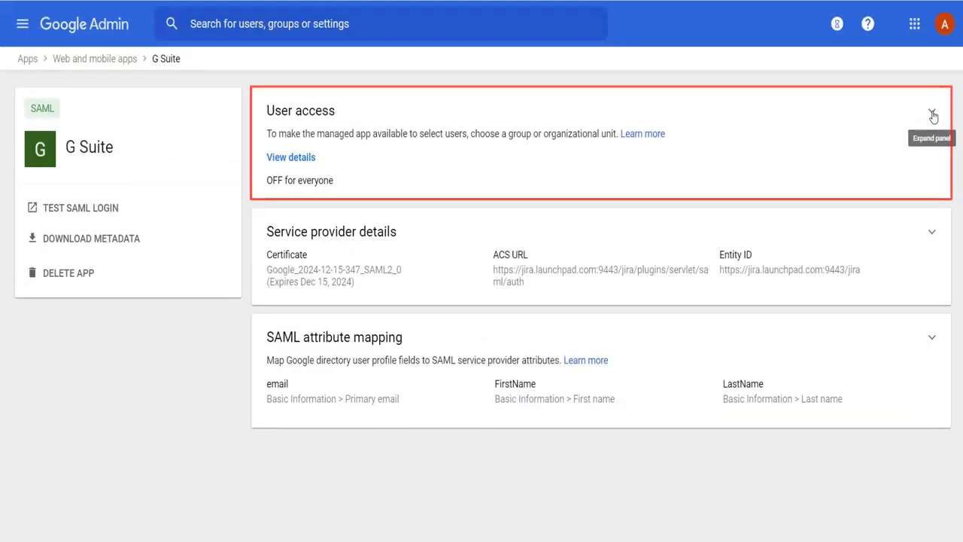
Step: Set the G Suite app's user access to ON for everyone and save
left_click(934, 114)
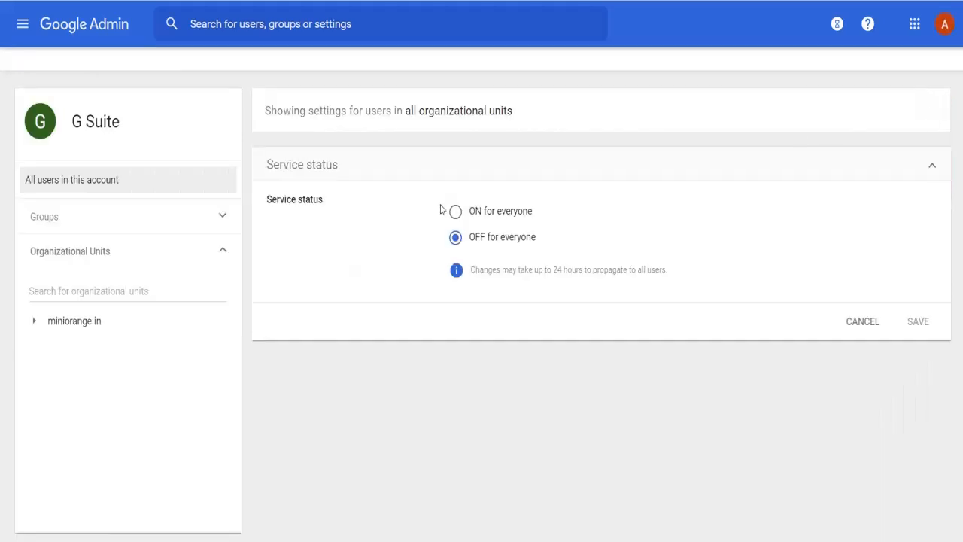
left_click(455, 210)
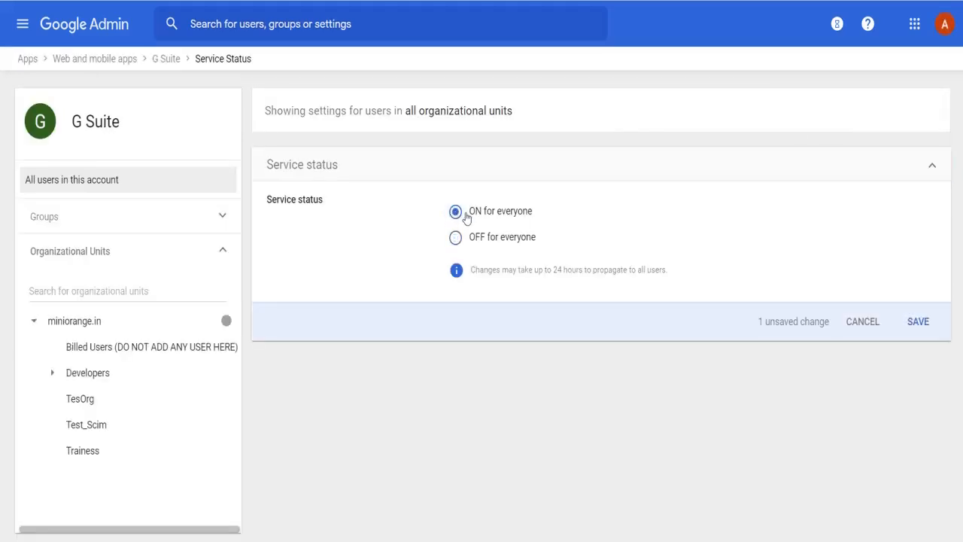
left_click(919, 322)
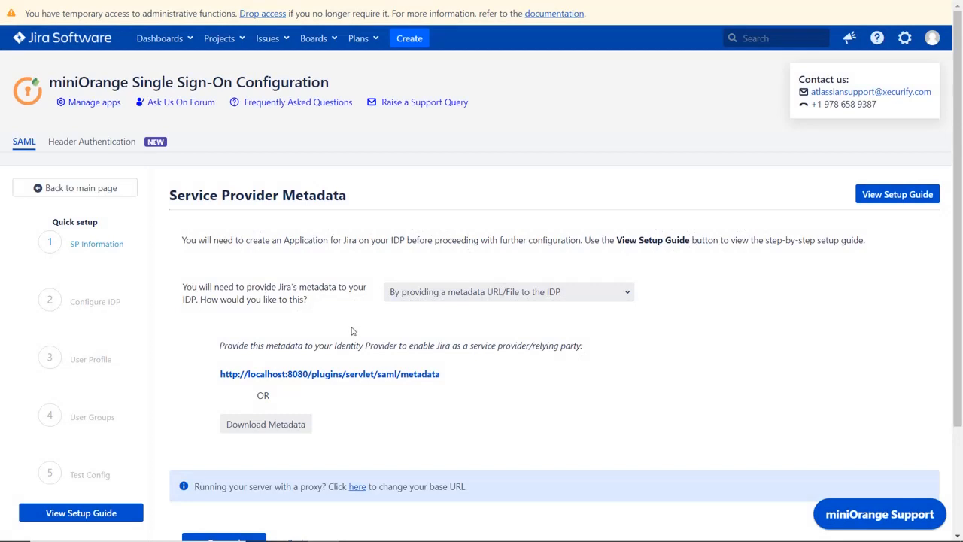
Step: Name the IdP G Suite, upload the Google metadata XML file, and save the configuration
scroll("down", 3)
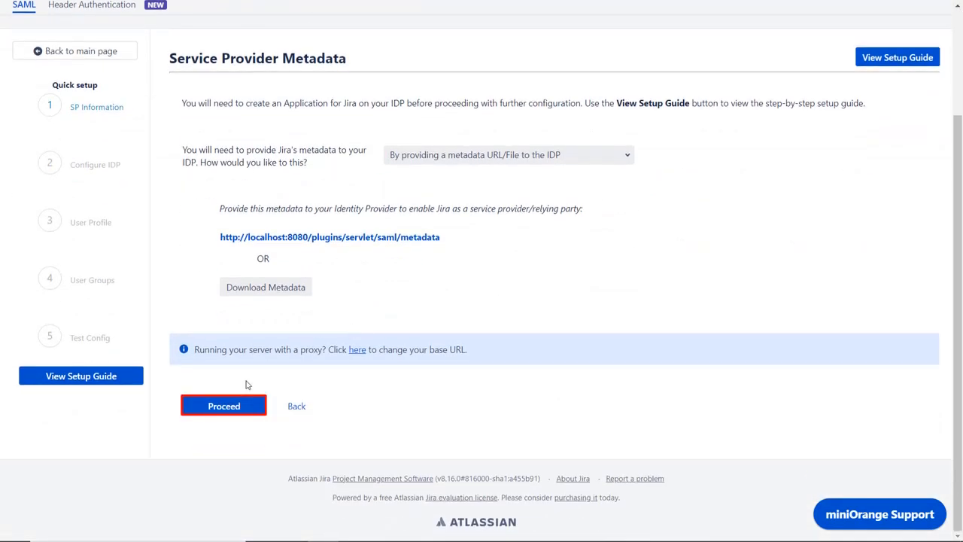
left_click(223, 407)
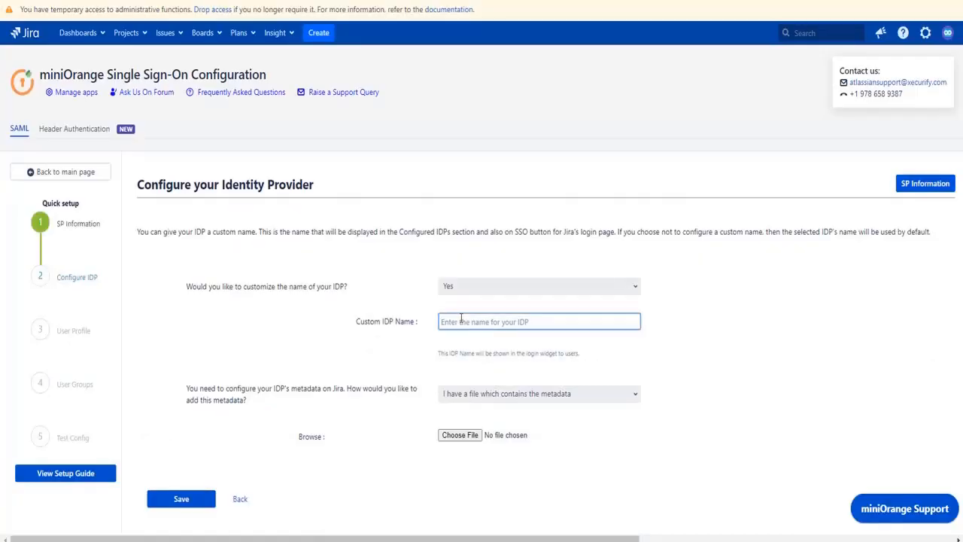
type("G Suite")
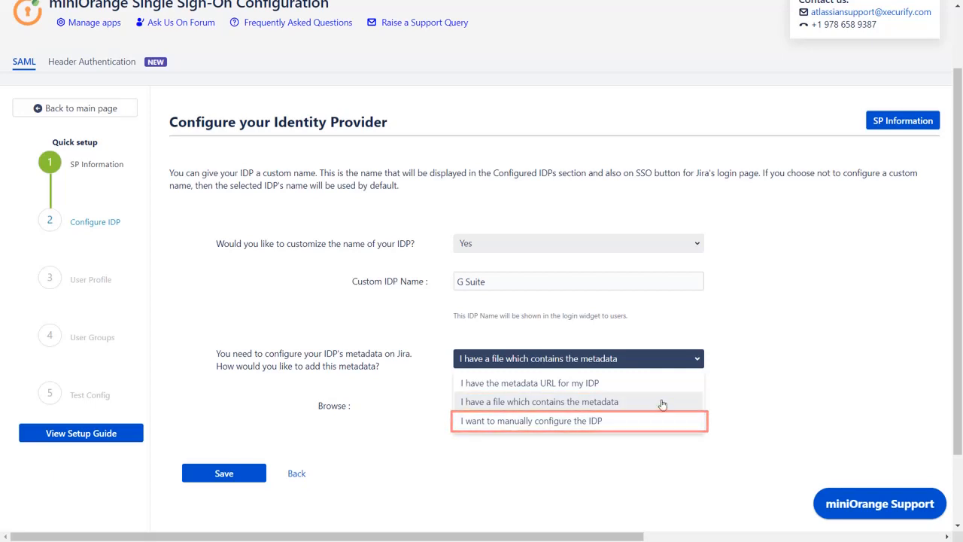
left_click(539, 400)
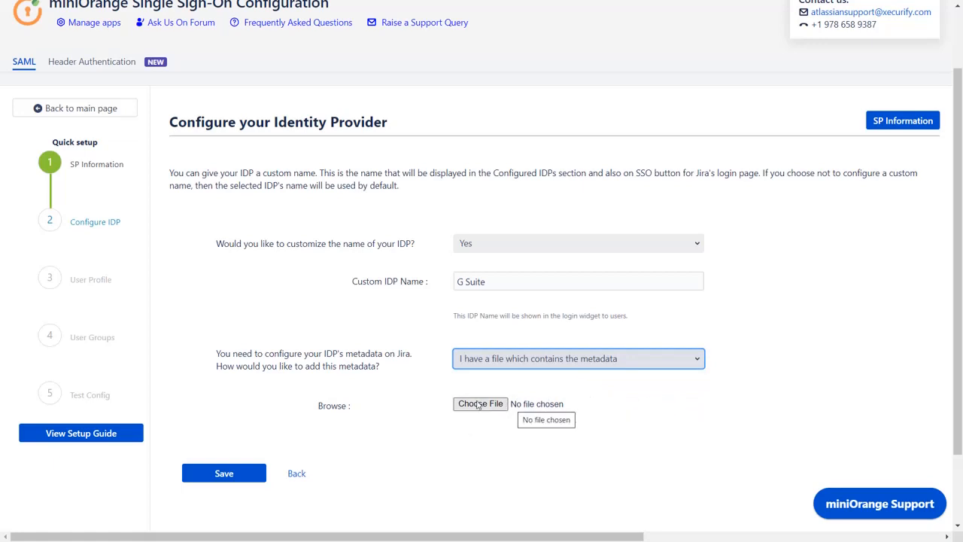
left_click(480, 404)
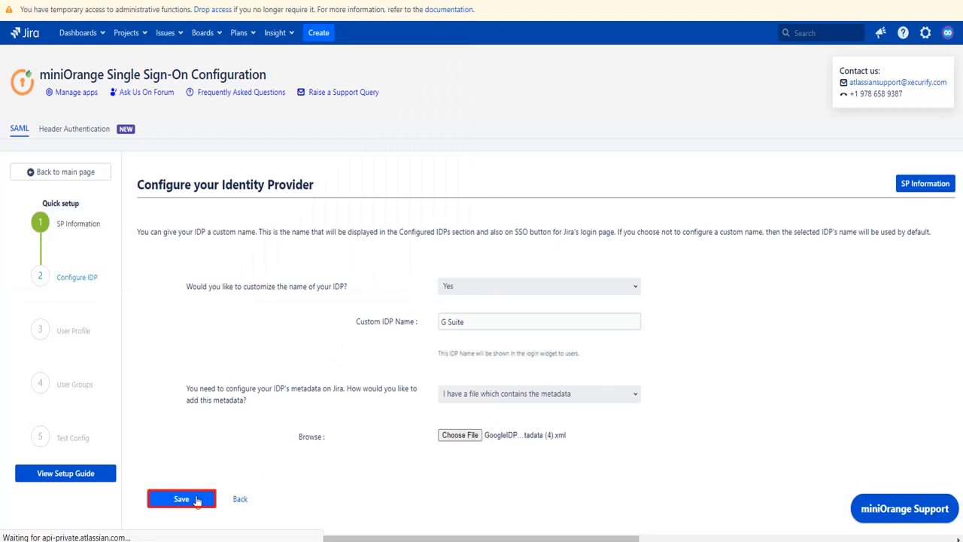
left_click(181, 498)
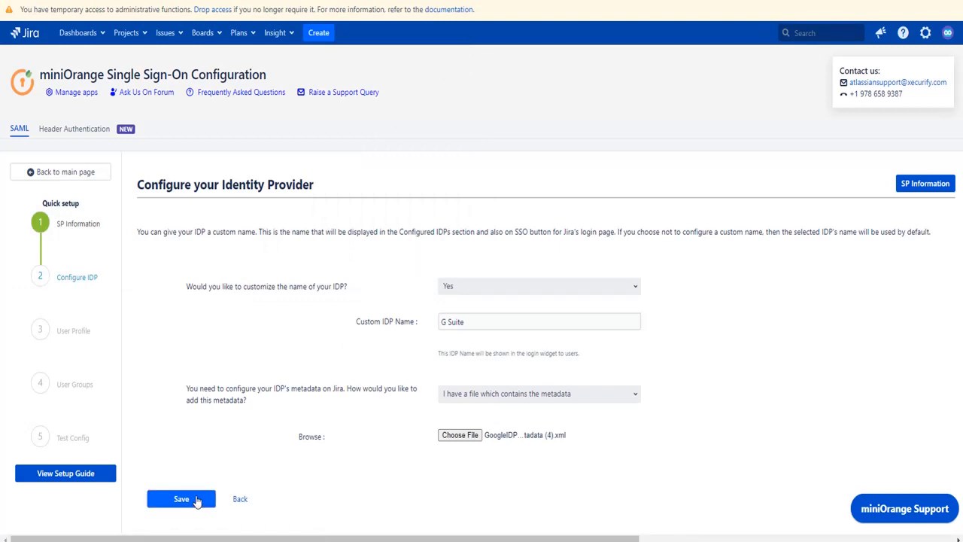
left_click(181, 499)
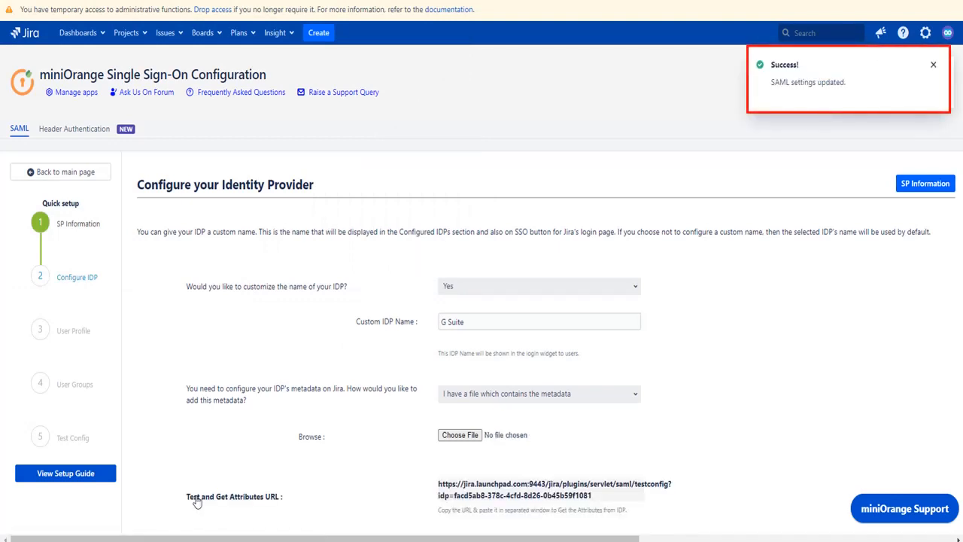
Step: Proceed past Configure IDP to the User Profile attribute-mapping step
scroll("down", 3)
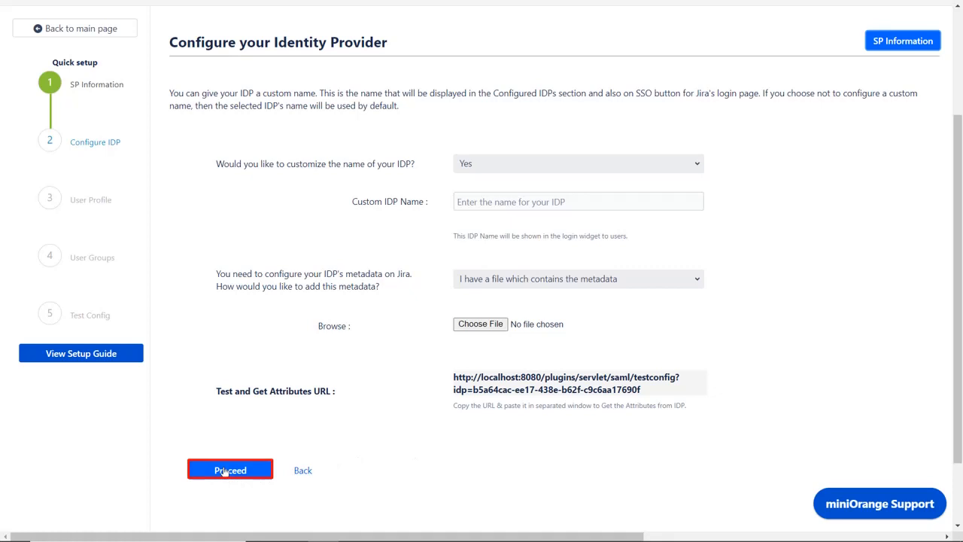
left_click(230, 469)
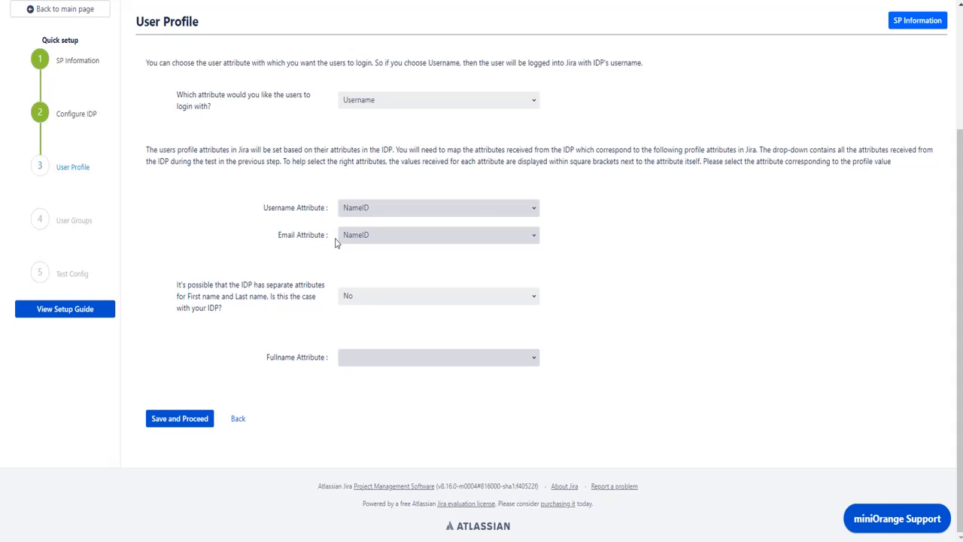
Step: Map Email to email, enable separate names with FirstName and LastName, and save to reach User Groups
left_click(438, 235)
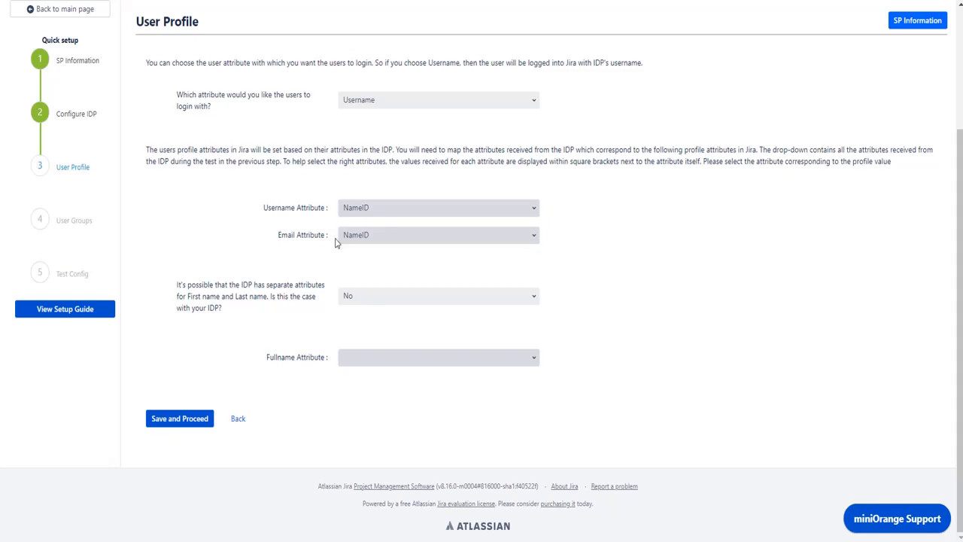
left_click(438, 234)
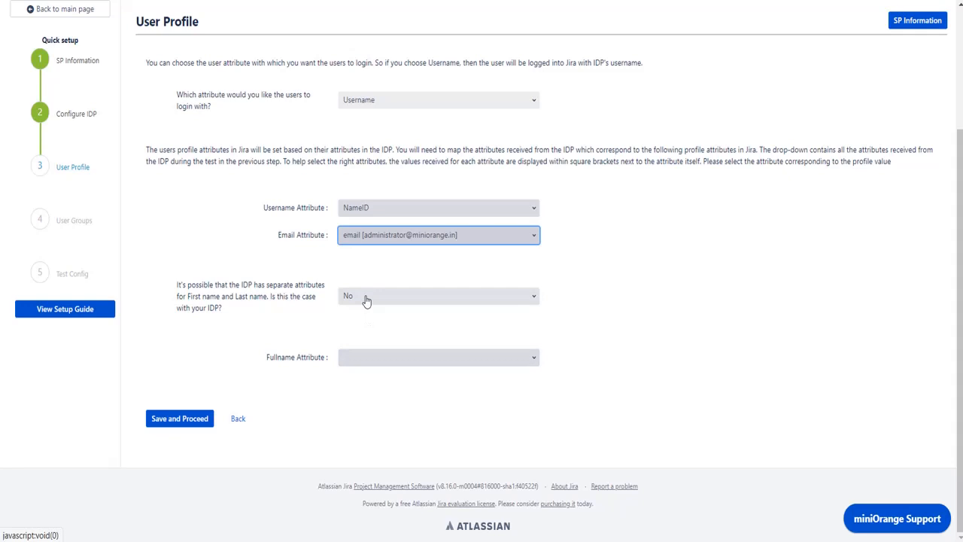
left_click(439, 295)
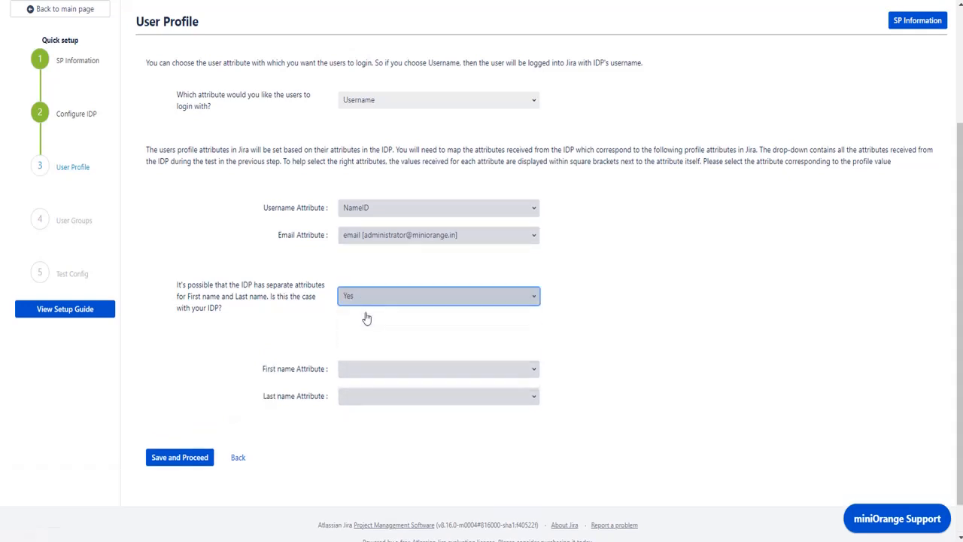
left_click(439, 394)
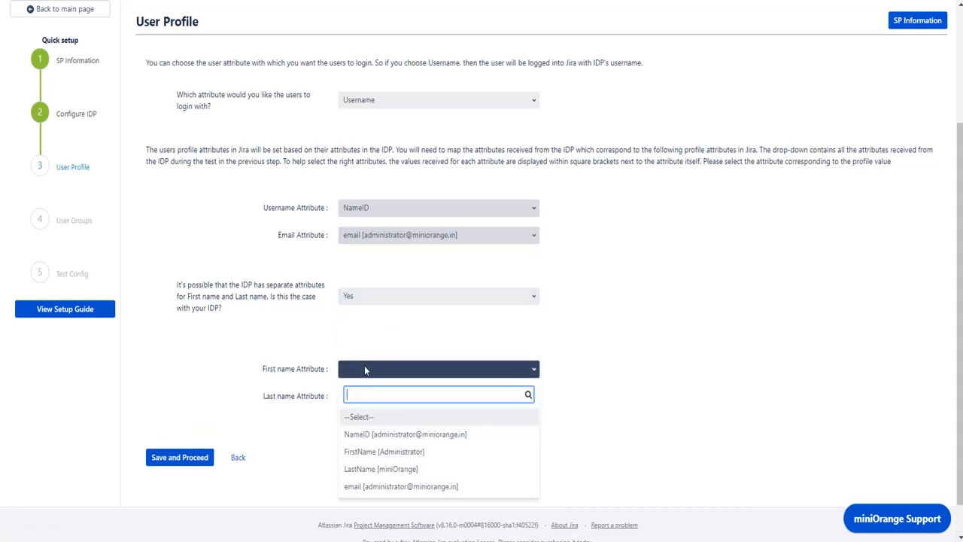
left_click(384, 451)
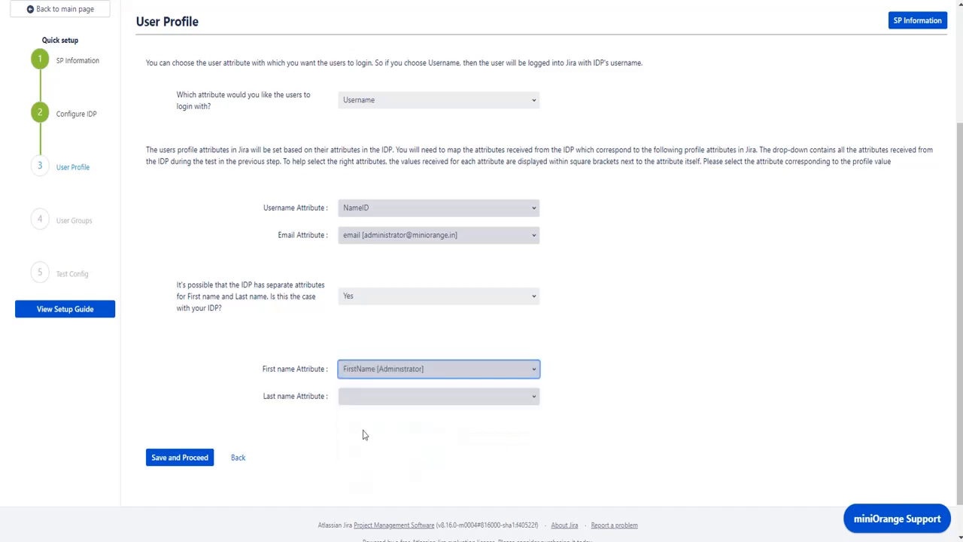
left_click(438, 396)
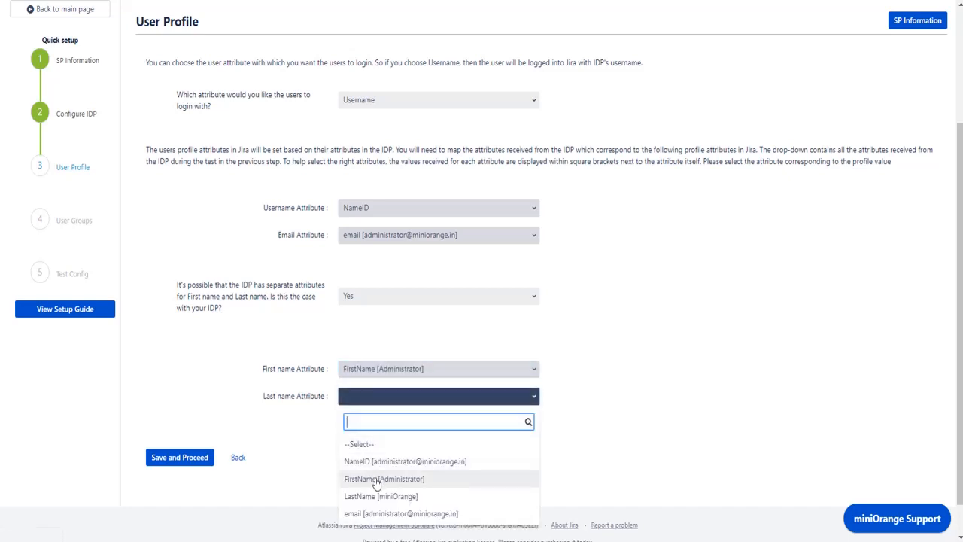
left_click(381, 497)
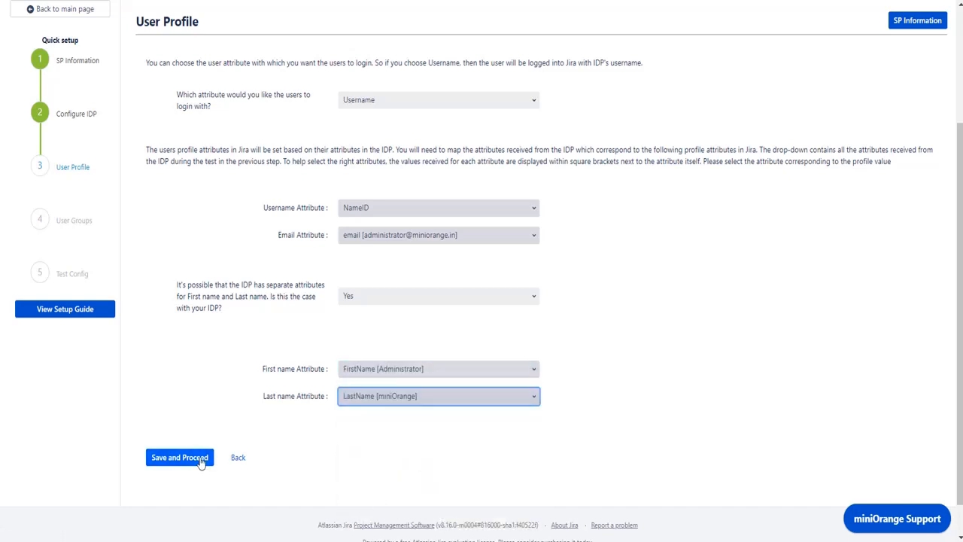
left_click(179, 457)
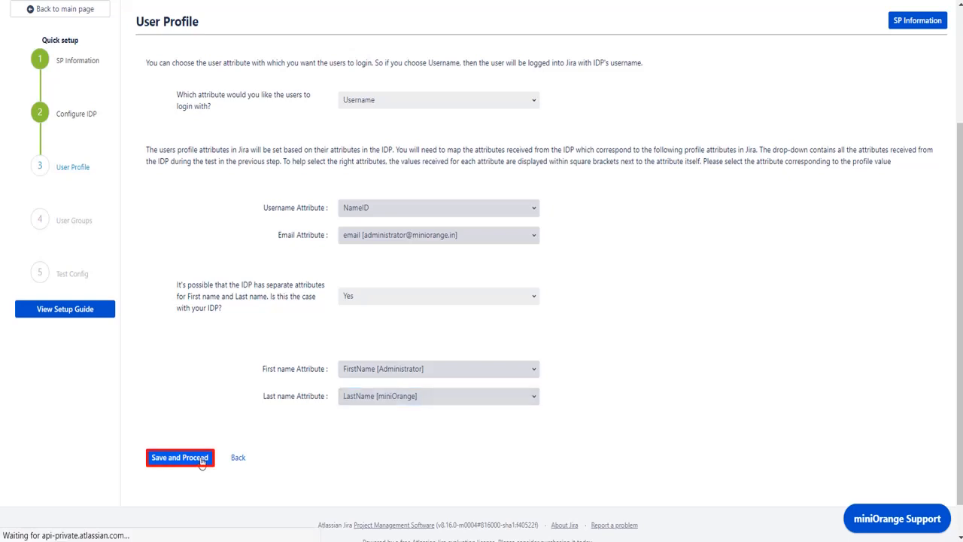
left_click(179, 457)
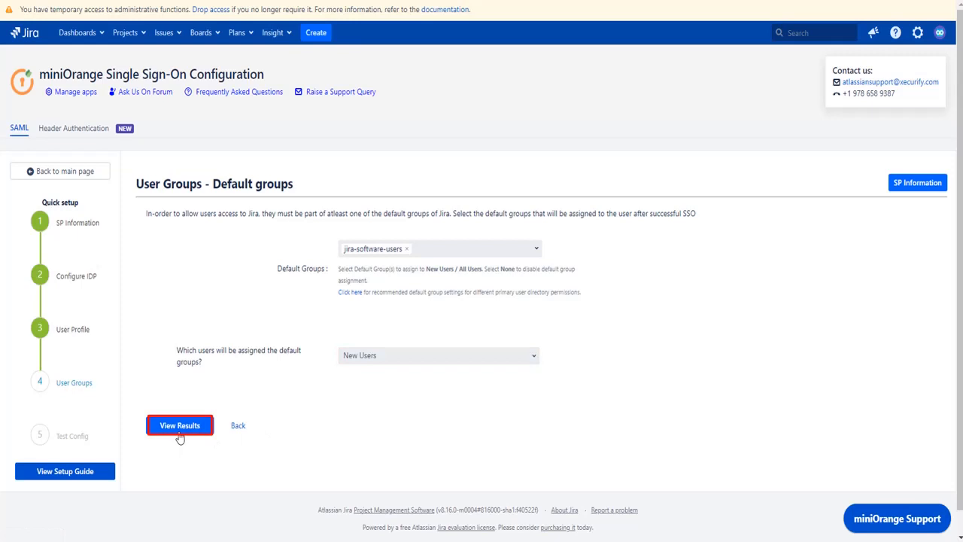
Step: View the setup test results and finish the quick setup, leaving G Suite as a configured IdP
left_click(180, 424)
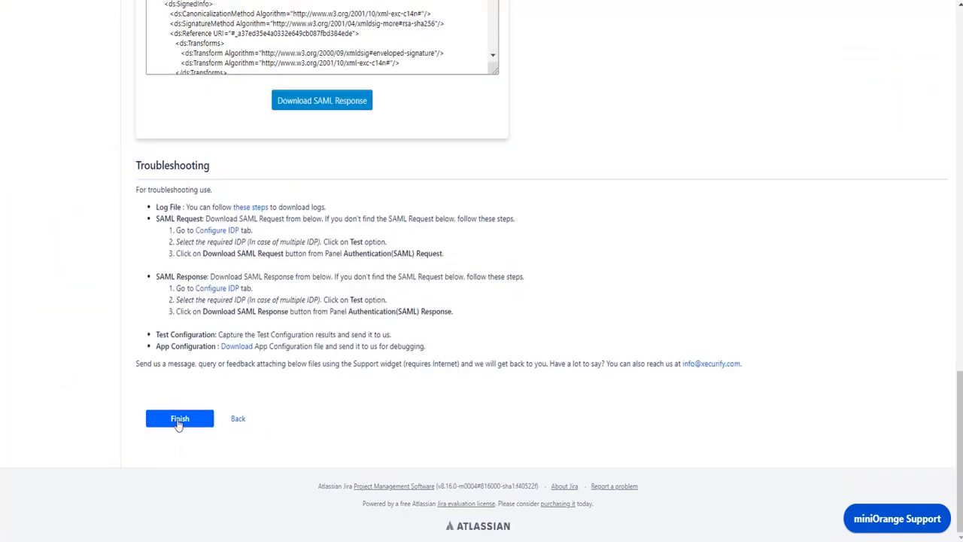
left_click(180, 419)
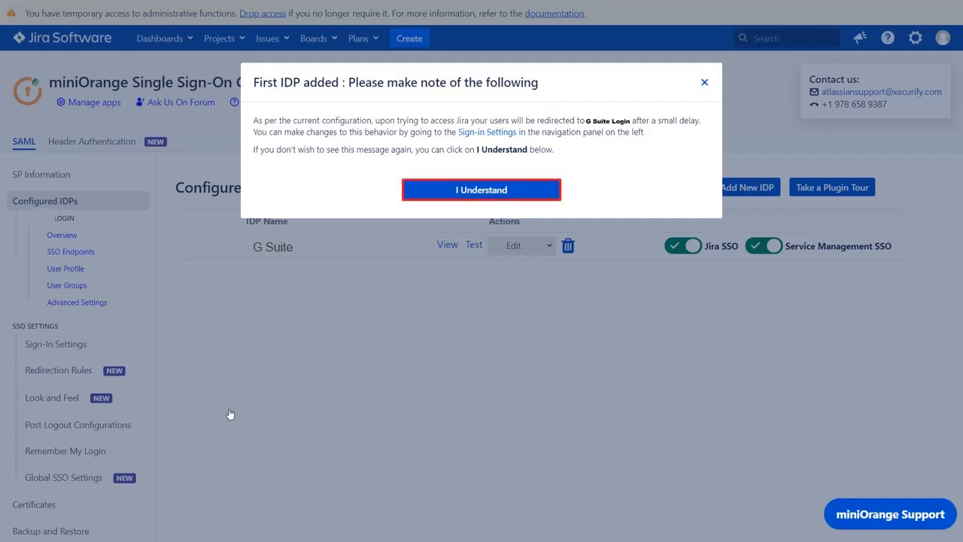
mouse_move(482, 190)
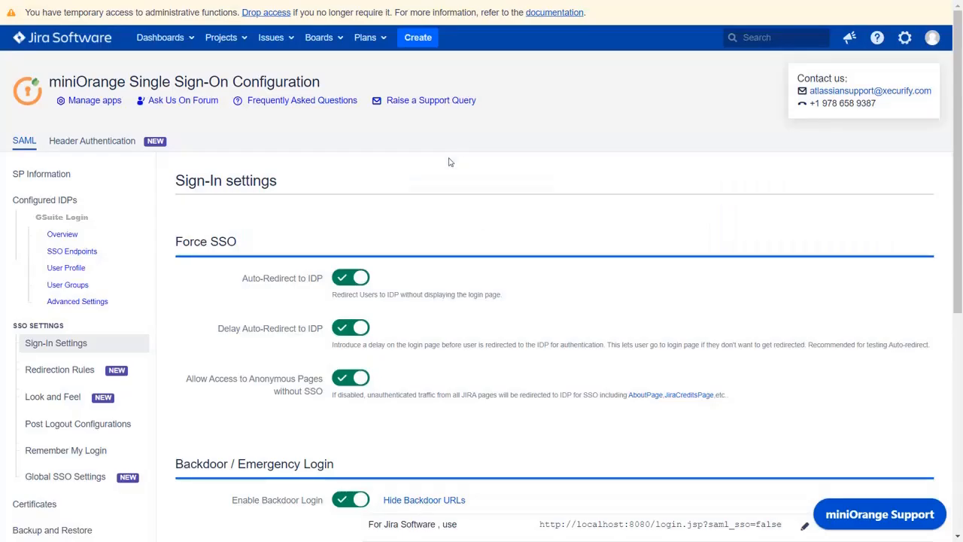
Step: Switch off Auto-Redirect to IDP under Force SSO and save the sign-in settings
left_click(350, 277)
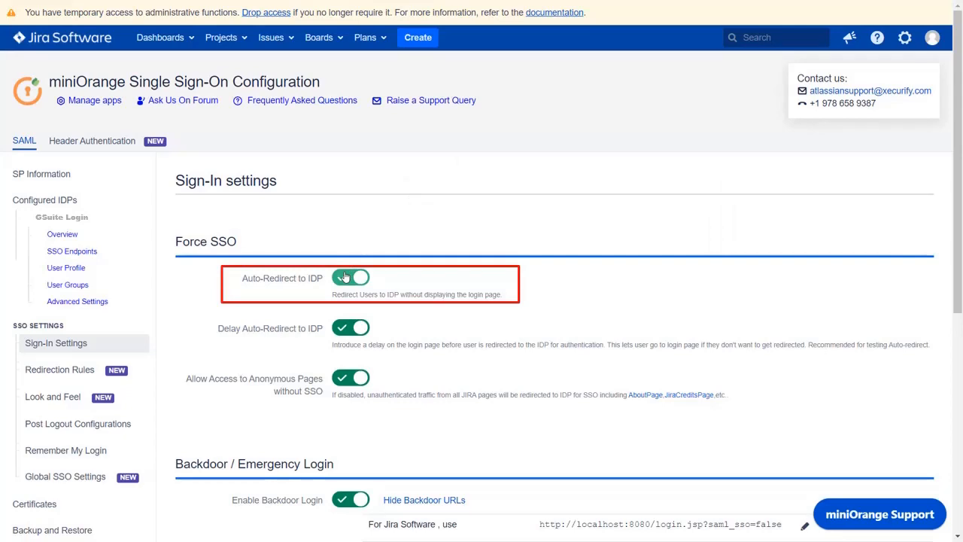
left_click(350, 277)
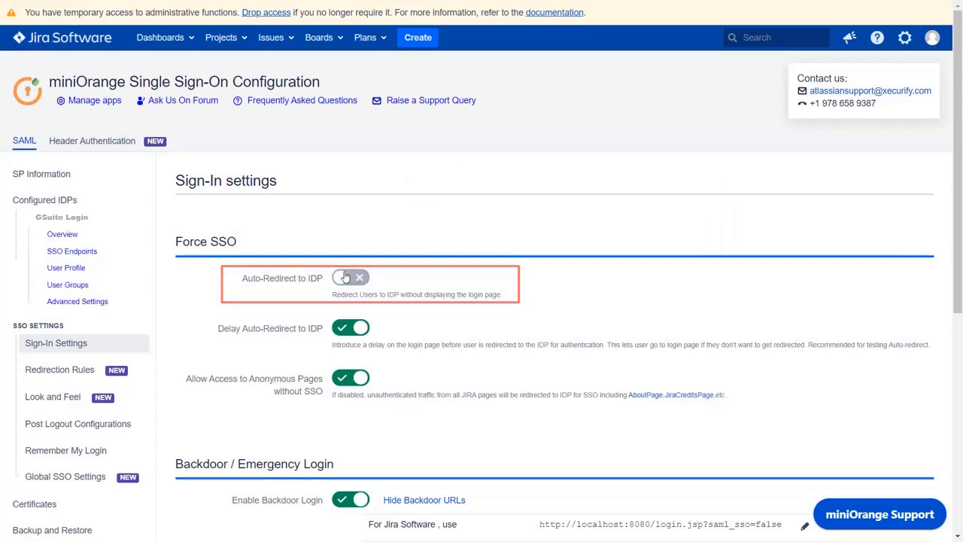
scroll("down", 3)
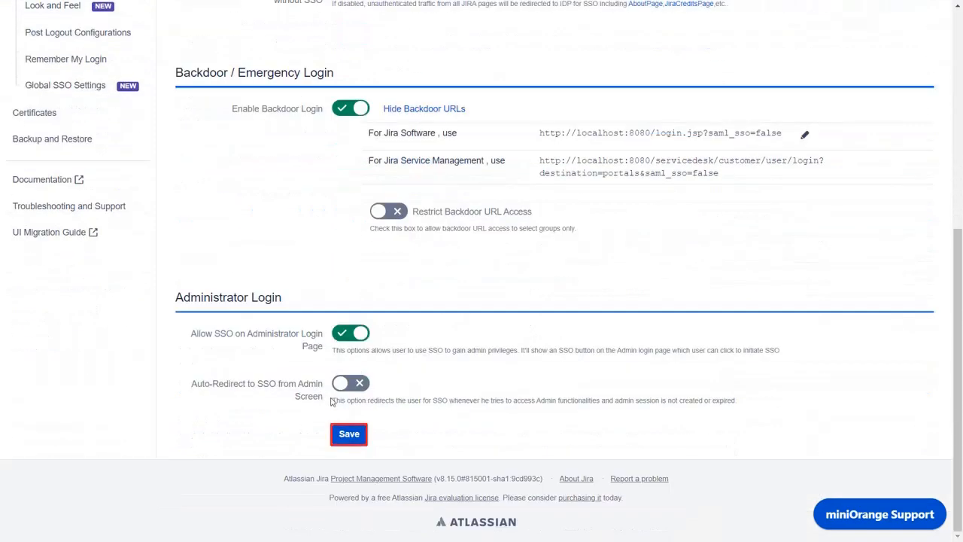
left_click(349, 434)
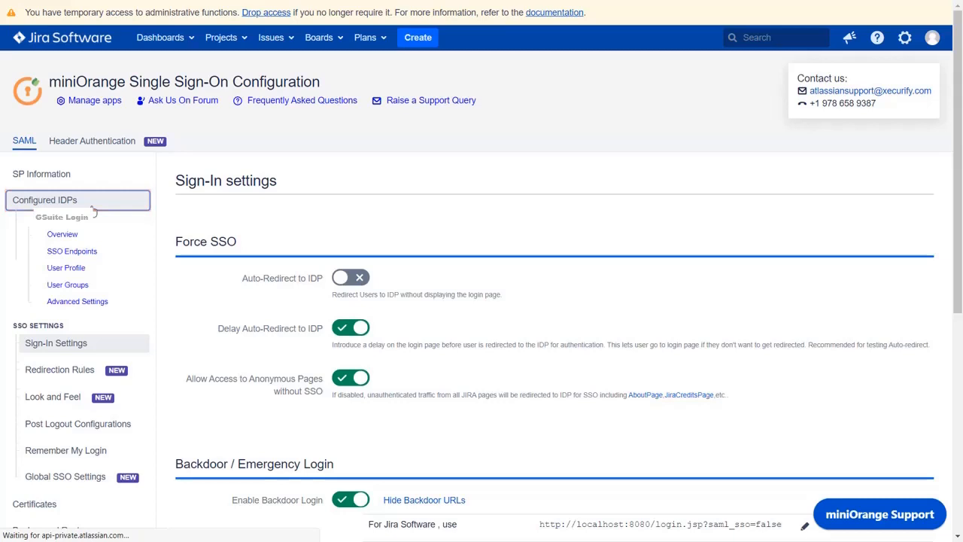
Step: Return to the Configured IDPs list to confirm G Suite is still the configured IdP
left_click(45, 198)
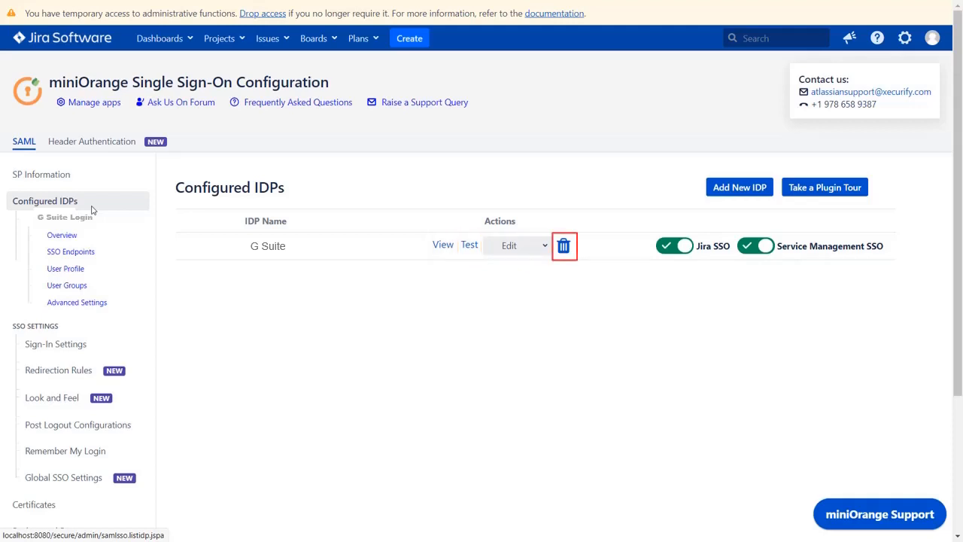
mouse_move(563, 245)
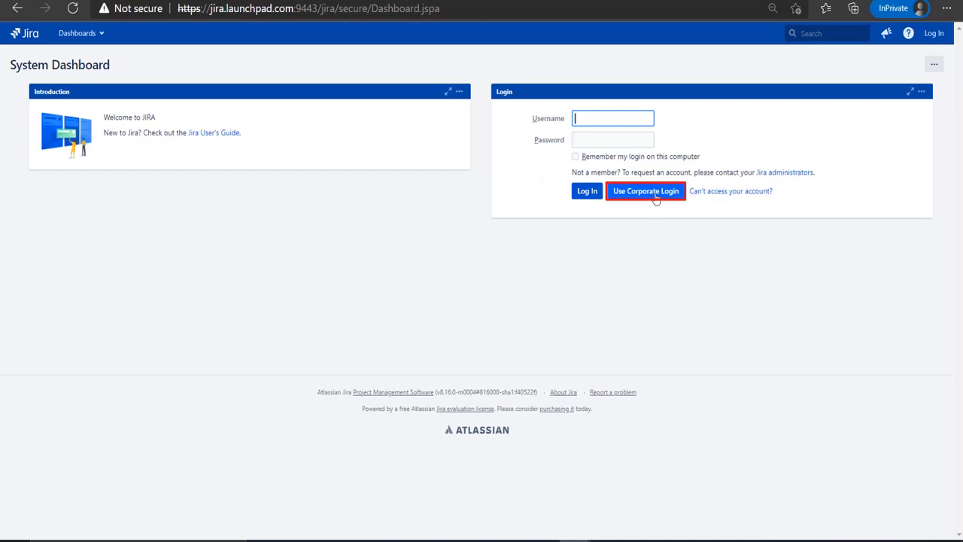
Step: Sign in via Use Corporate Login, submitting the Google administrator password
left_click(644, 190)
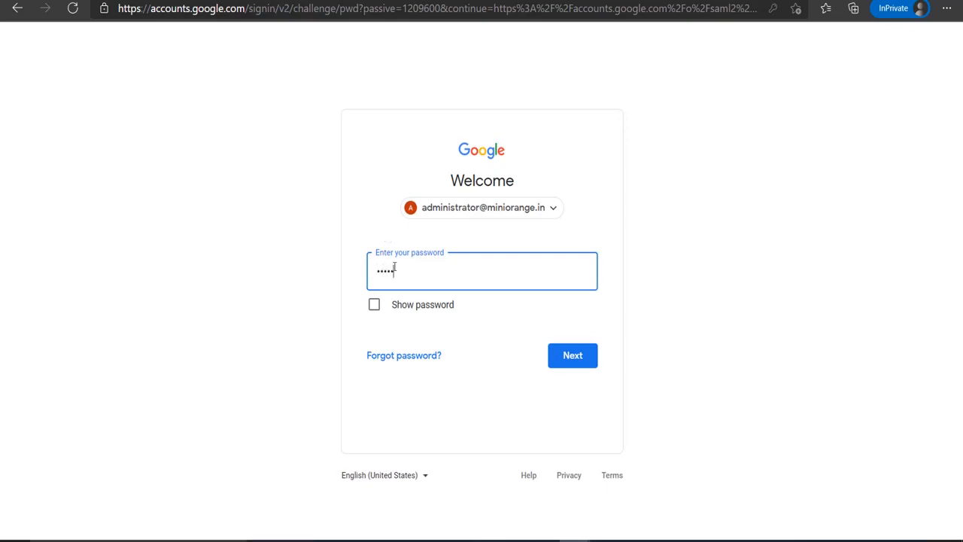
left_click(572, 355)
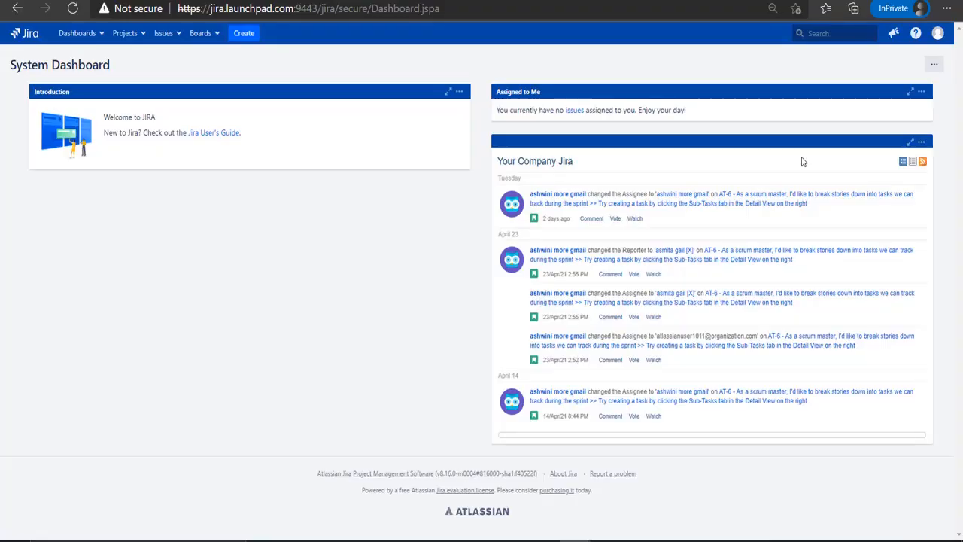
Step: From the avatar menu, view the signed-in administrator's Profile page
left_click(938, 33)
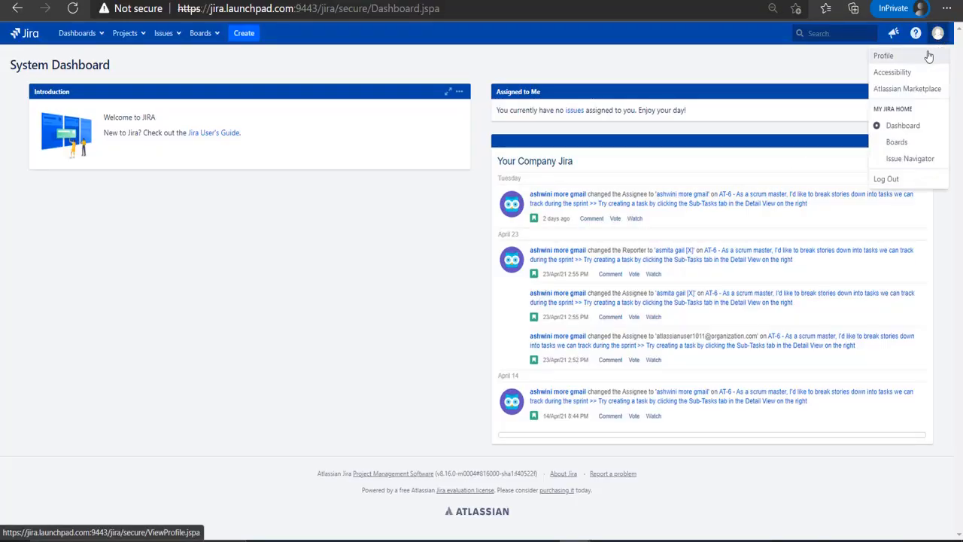
left_click(882, 54)
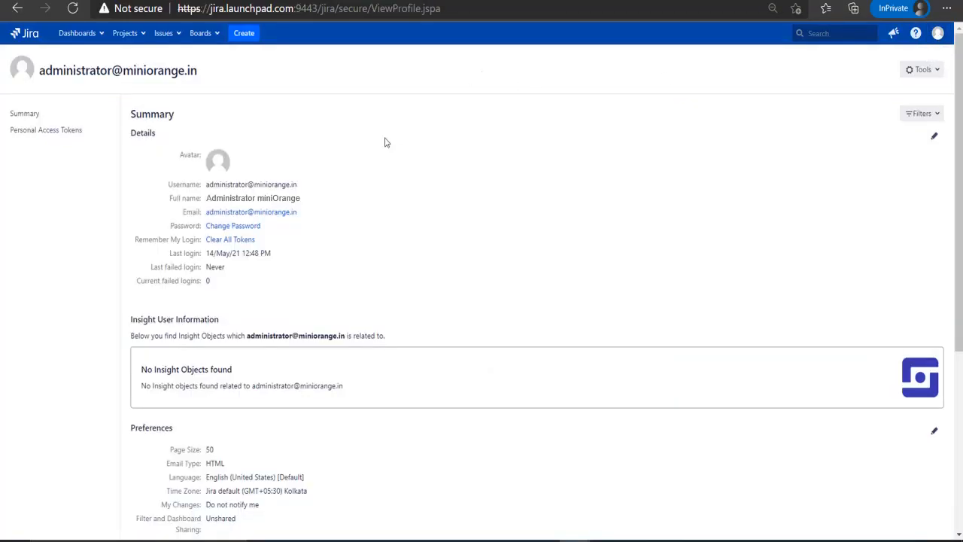